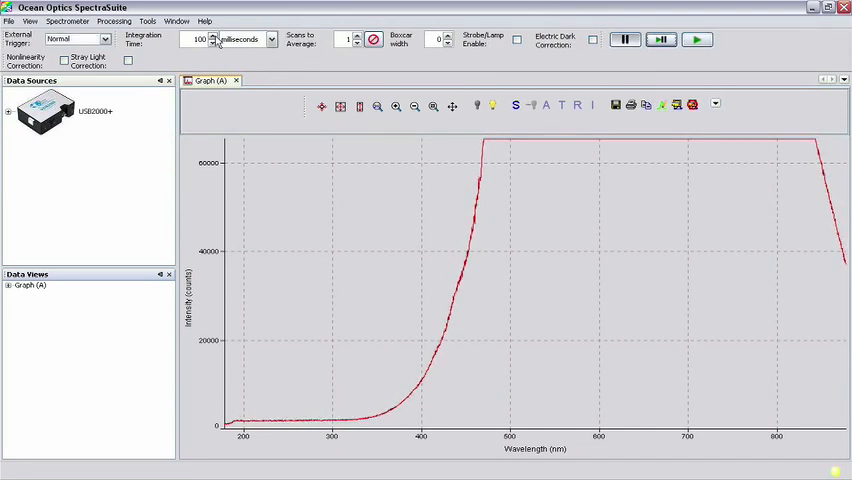
# Start a new Absolute Irradiance Measurement from the File > New menu
pyautogui.click(8, 20)
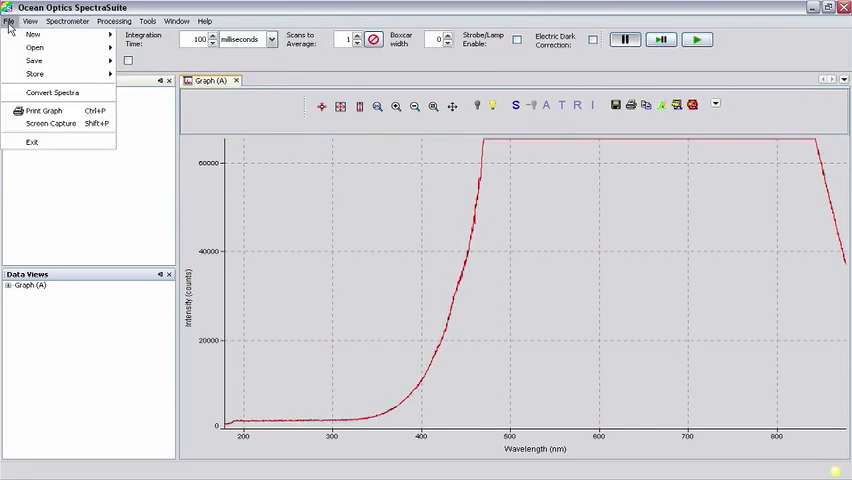
pyautogui.click(32, 34)
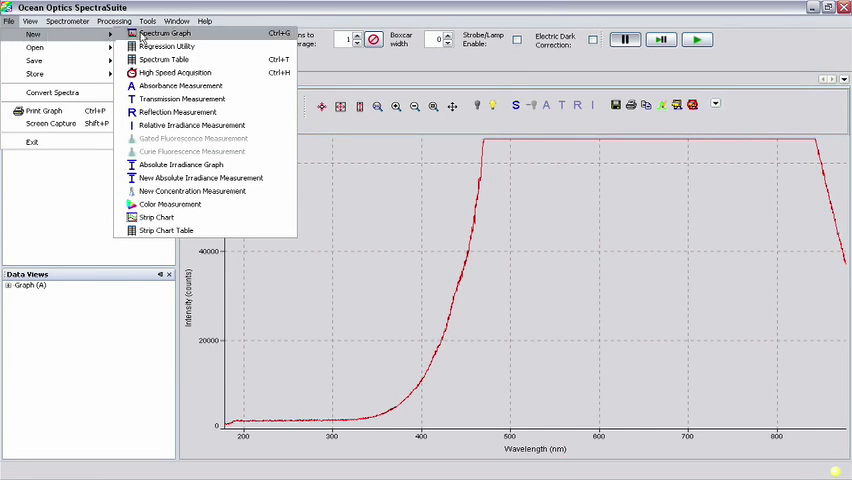
pyautogui.moveTo(180, 164)
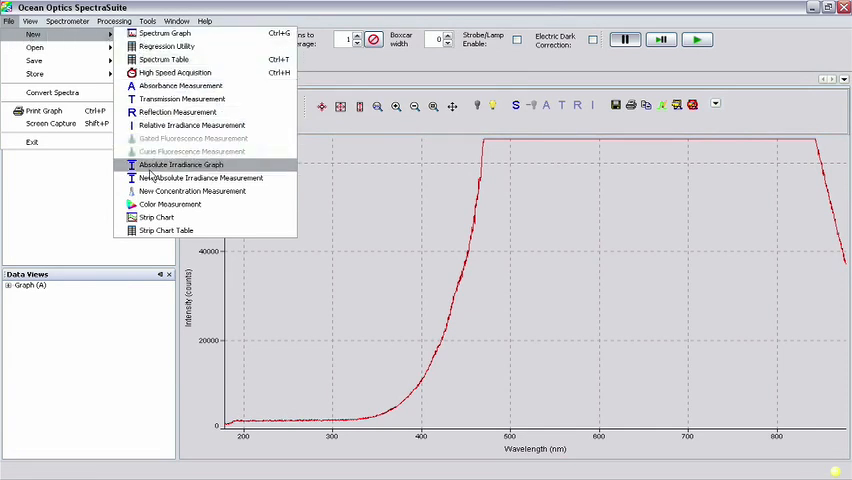
pyautogui.moveTo(200, 178)
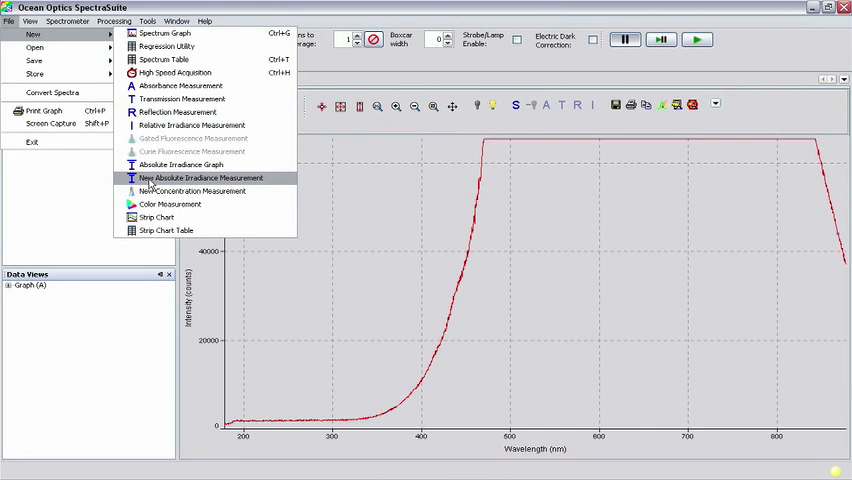
pyautogui.click(200, 176)
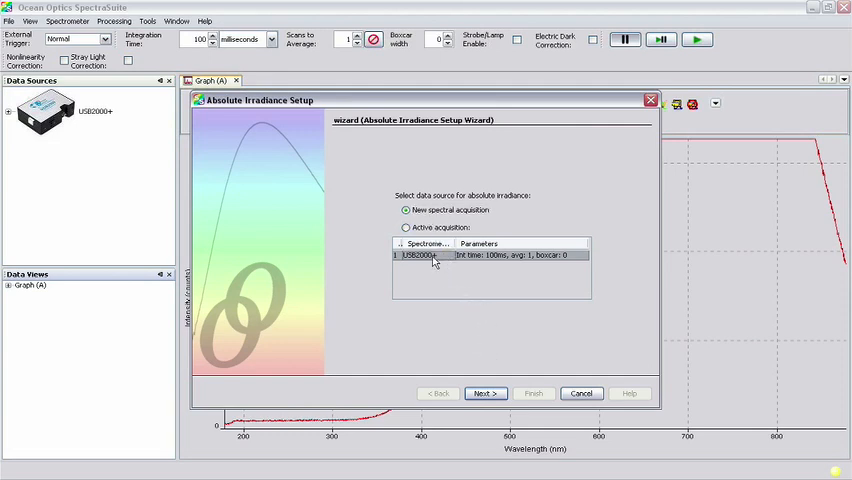
# Choose a new spectral acquisition with the connected USB2000+ spectrometer as source
pyautogui.click(484, 392)
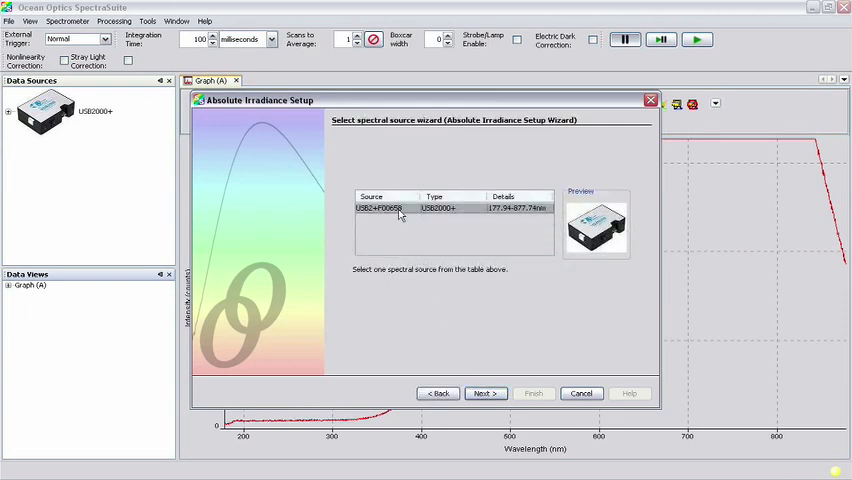
pyautogui.click(384, 208)
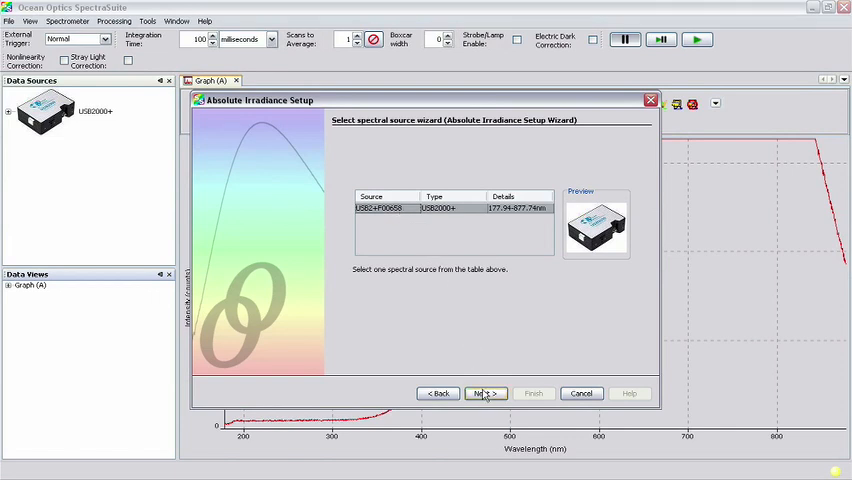
pyautogui.click(484, 392)
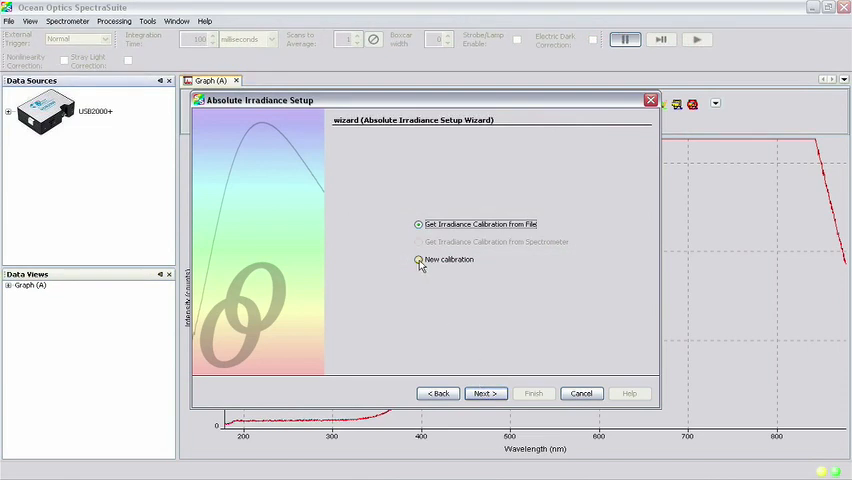
# Choose to create a new calibration and continue to the acquisition parameters
pyautogui.click(420, 260)
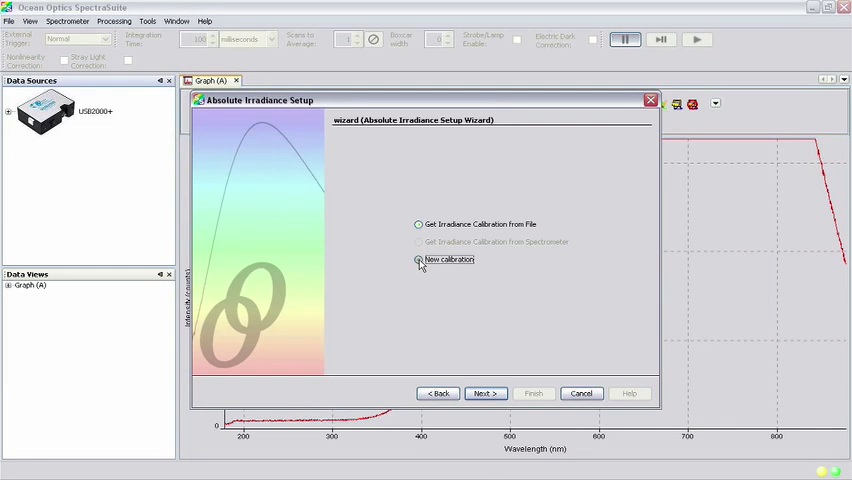
pyautogui.click(418, 260)
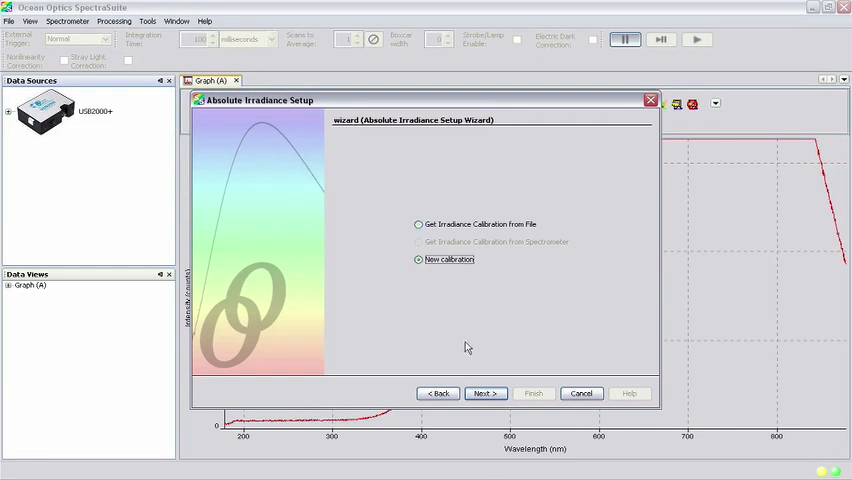
pyautogui.click(484, 392)
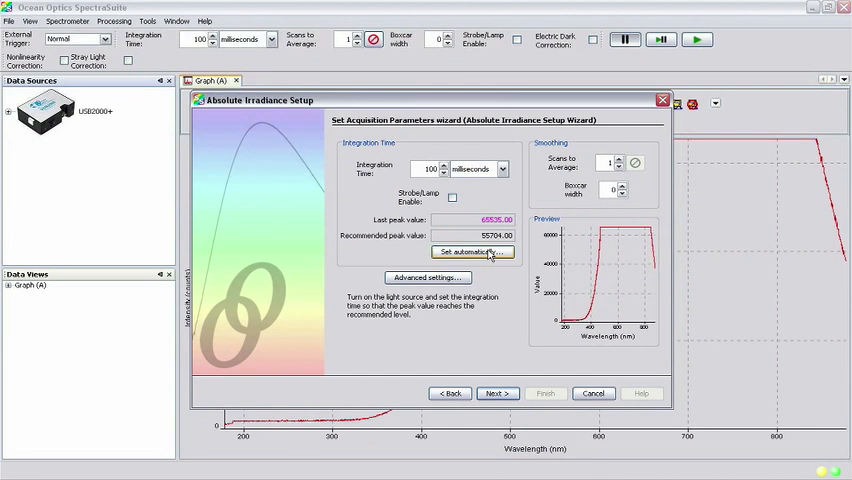
# Set the integration time automatically, restarting the search once, then continue to the reference spectrum step
pyautogui.click(472, 252)
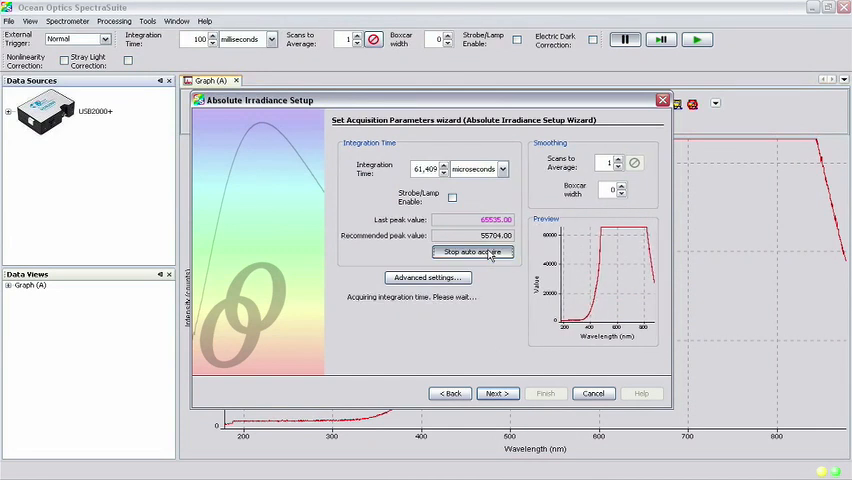
pyautogui.click(472, 252)
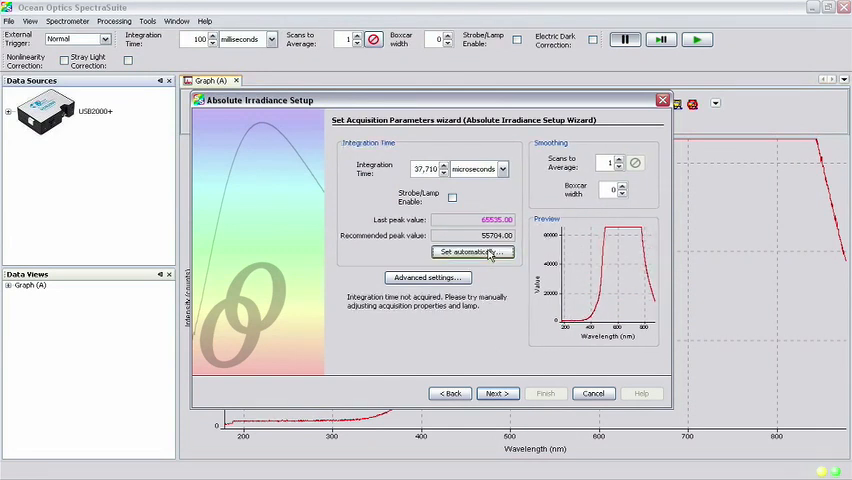
pyautogui.click(472, 252)
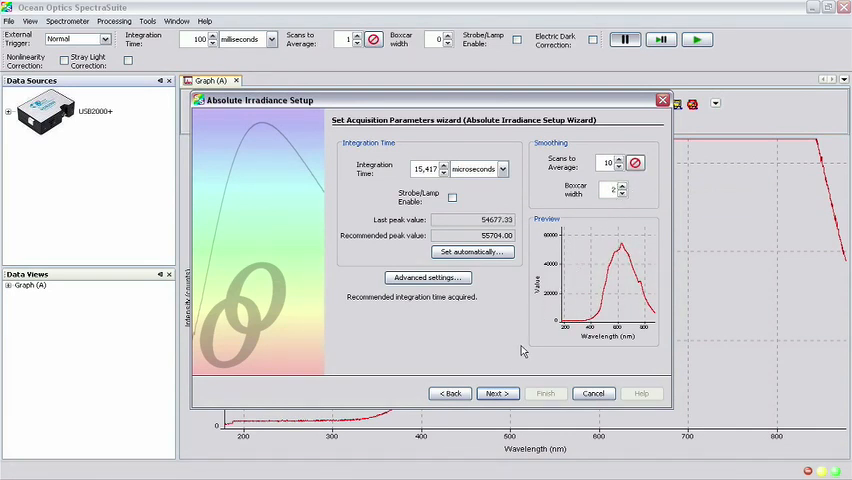
pyautogui.click(498, 392)
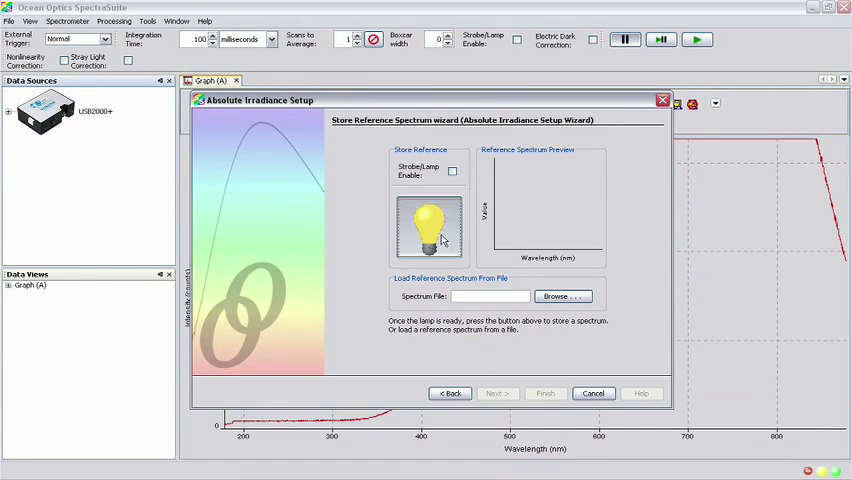
# Store the lamp reference spectrum, then the dark spectrum, and continue to the lamp file step
pyautogui.click(428, 228)
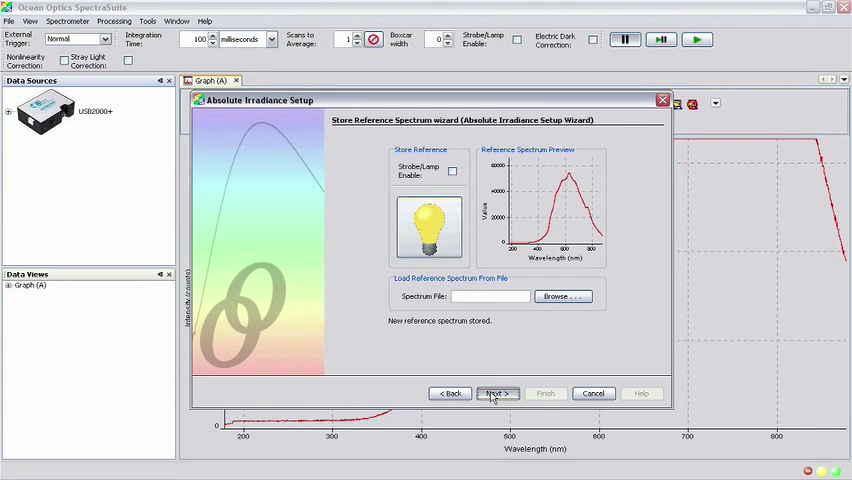
pyautogui.click(498, 392)
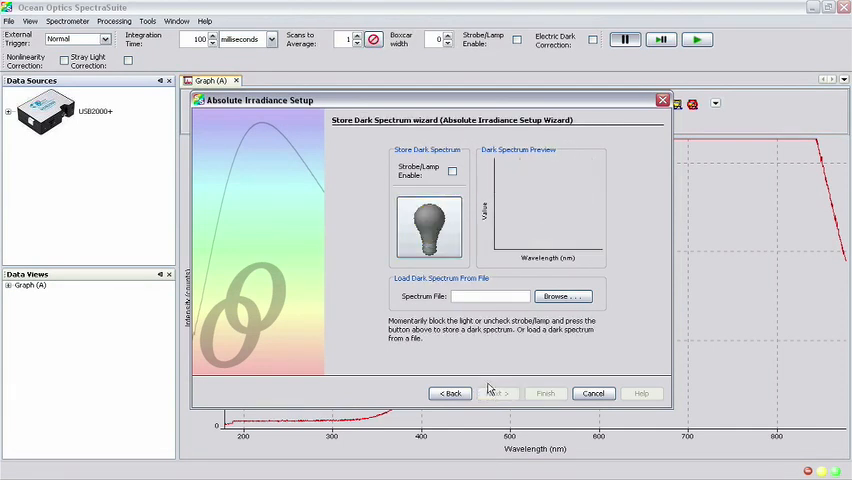
pyautogui.moveTo(488, 388)
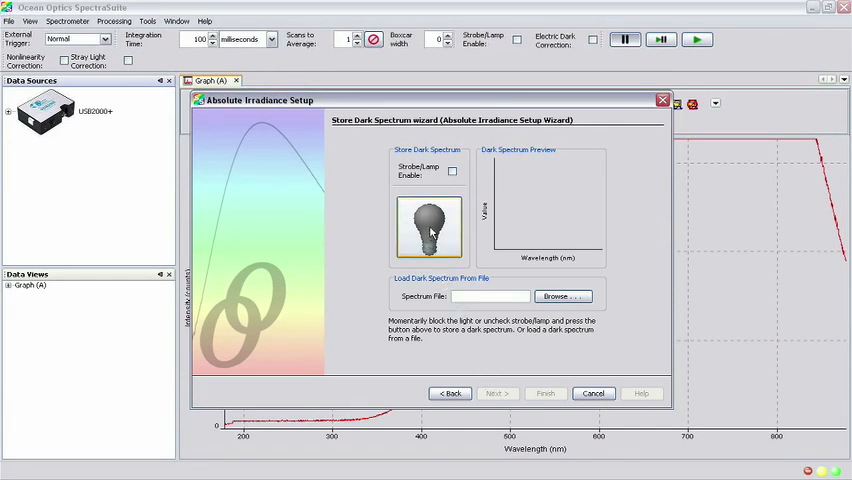
pyautogui.click(428, 228)
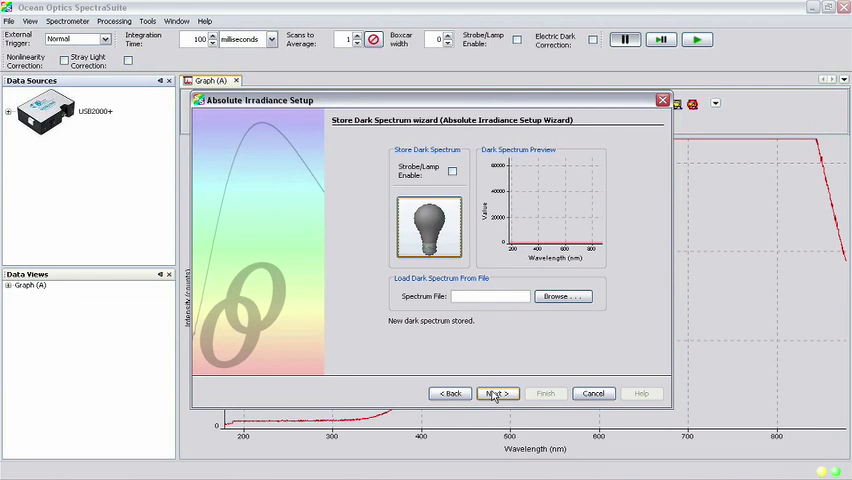
pyautogui.click(498, 392)
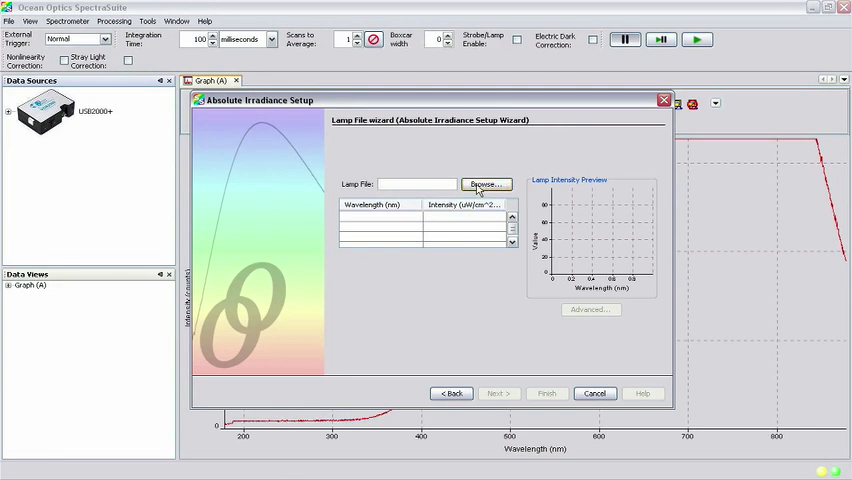
# Load the .LMP lamp calibration file from CD drive D: and continue to the final step
pyautogui.click(486, 184)
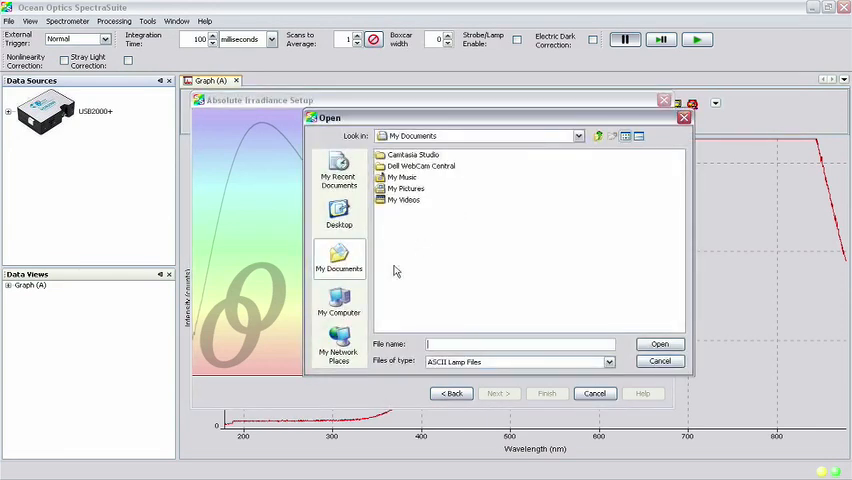
pyautogui.click(338, 302)
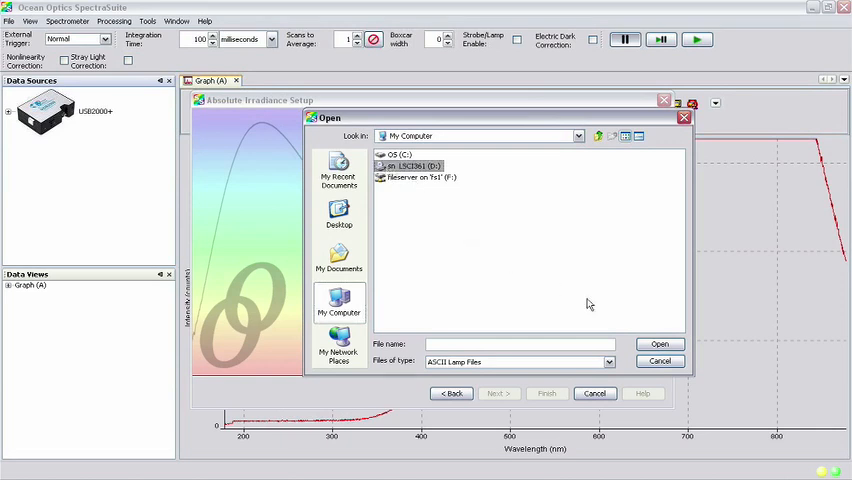
pyautogui.doubleClick(410, 164)
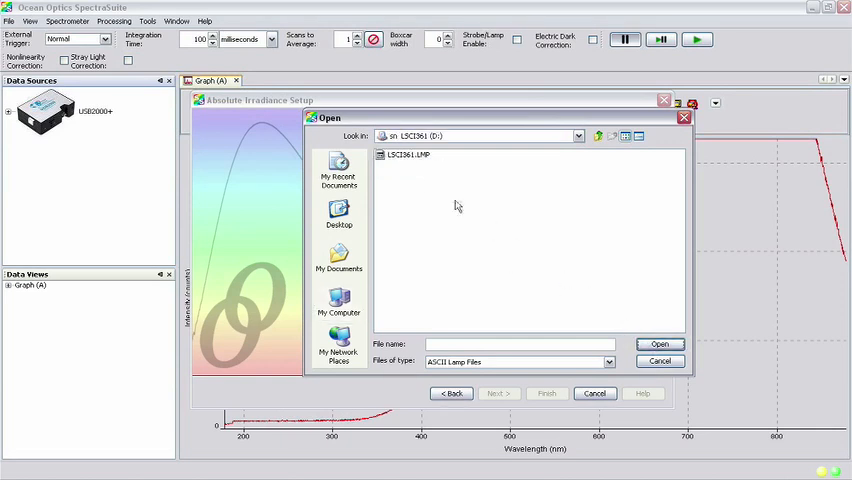
pyautogui.click(404, 156)
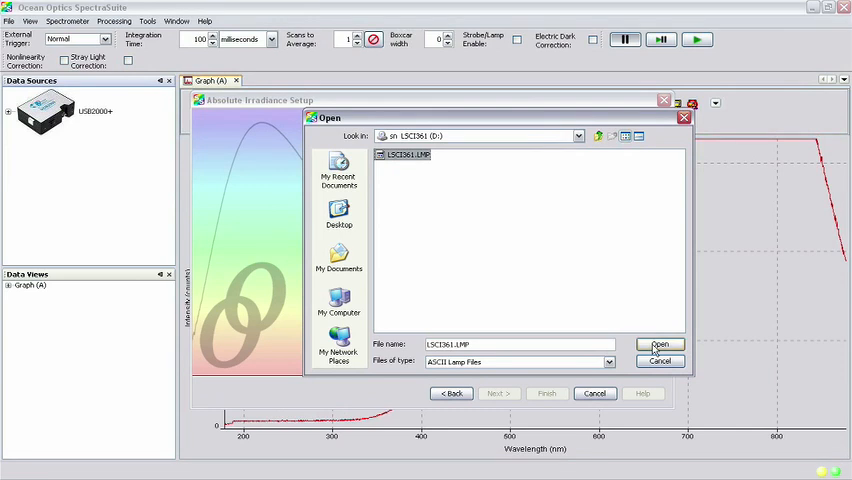
pyautogui.click(660, 344)
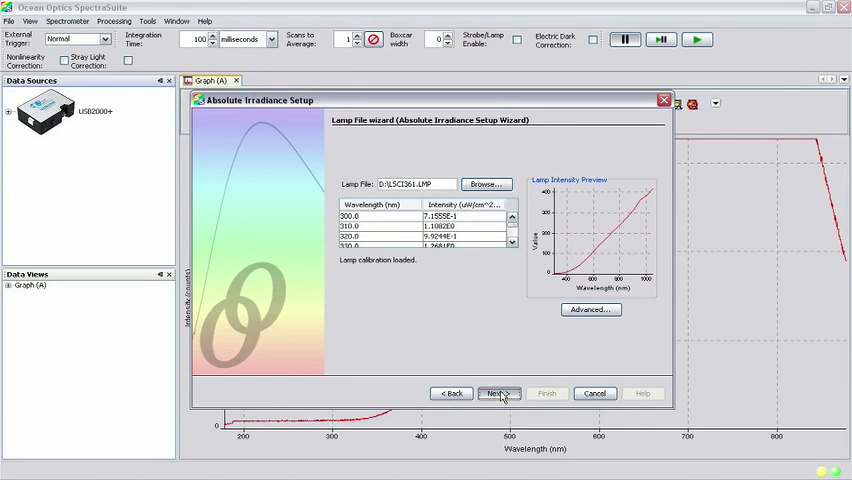
pyautogui.click(496, 392)
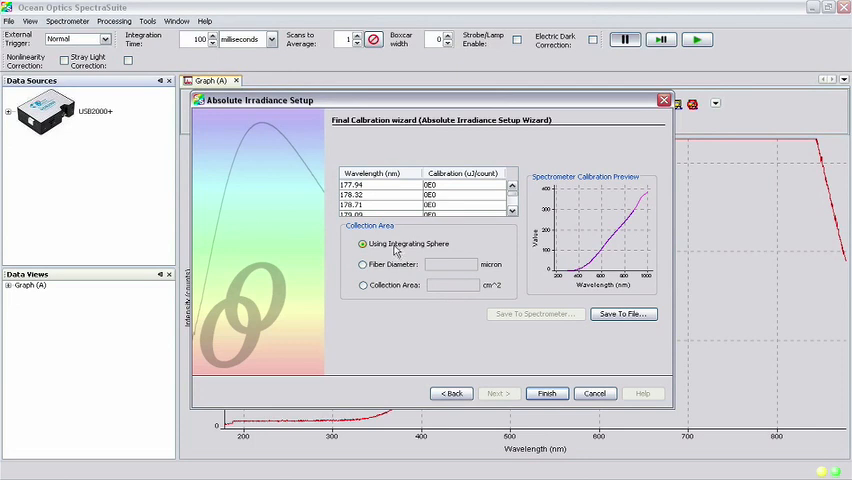
# Save the finished calibration to a file named myfirstcalfile
pyautogui.click(362, 244)
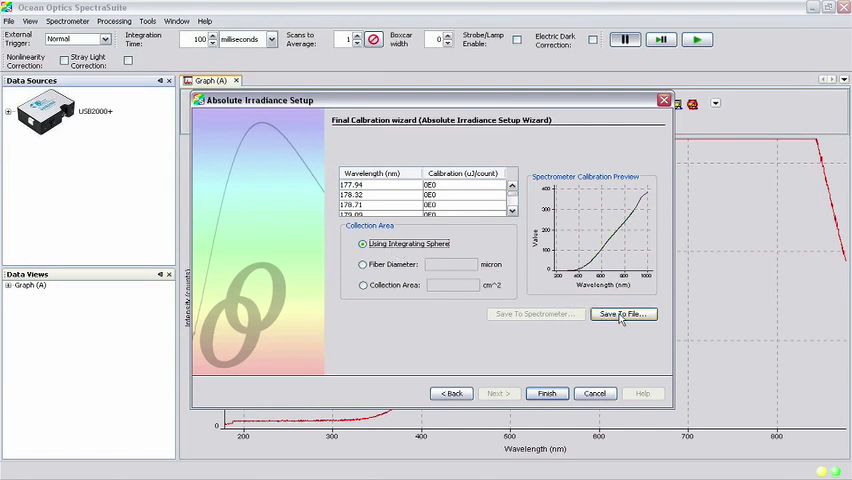
pyautogui.click(622, 312)
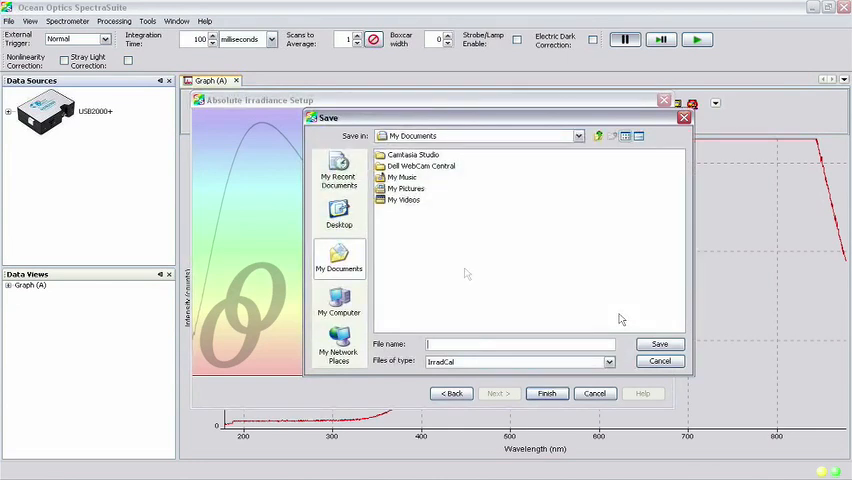
pyautogui.write('myfirstcalfile')
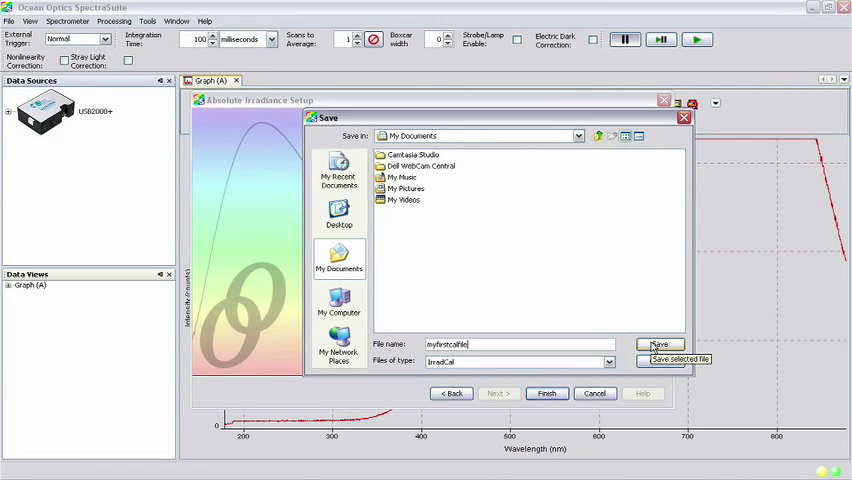
pyautogui.click(660, 344)
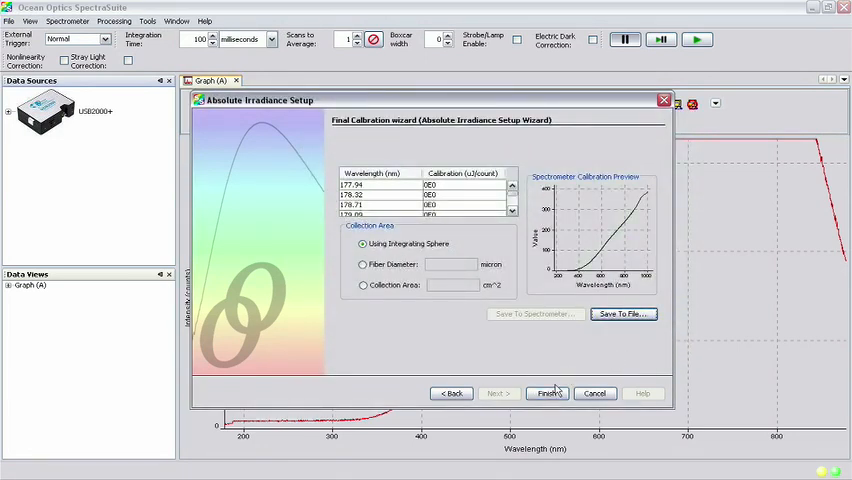
pyautogui.click(548, 392)
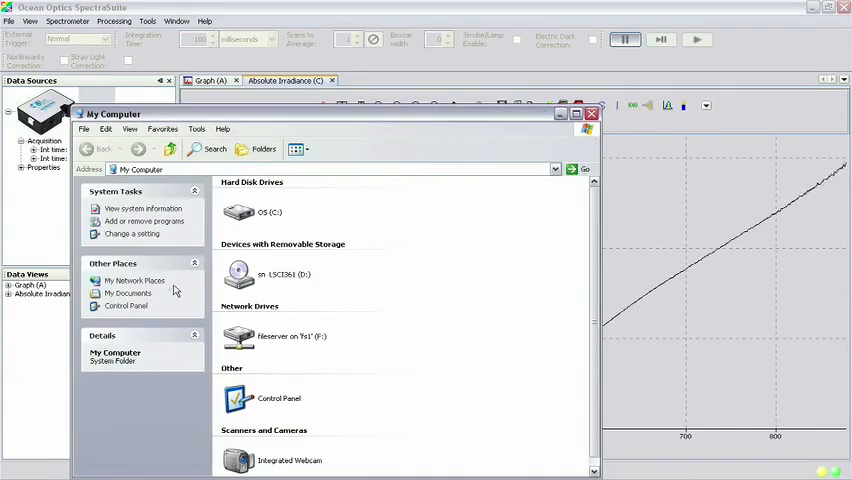
# Open the LMP lamp file from the CD drive in Notepad to view its values
pyautogui.doubleClick(238, 274)
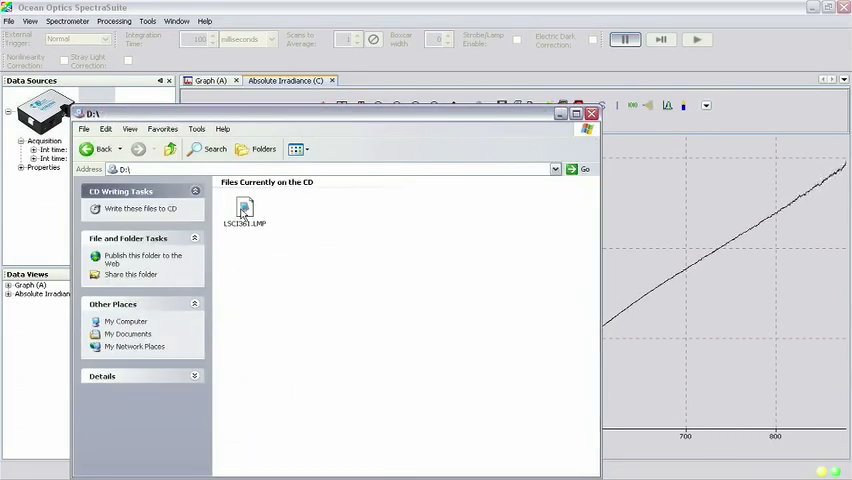
pyautogui.doubleClick(244, 210)
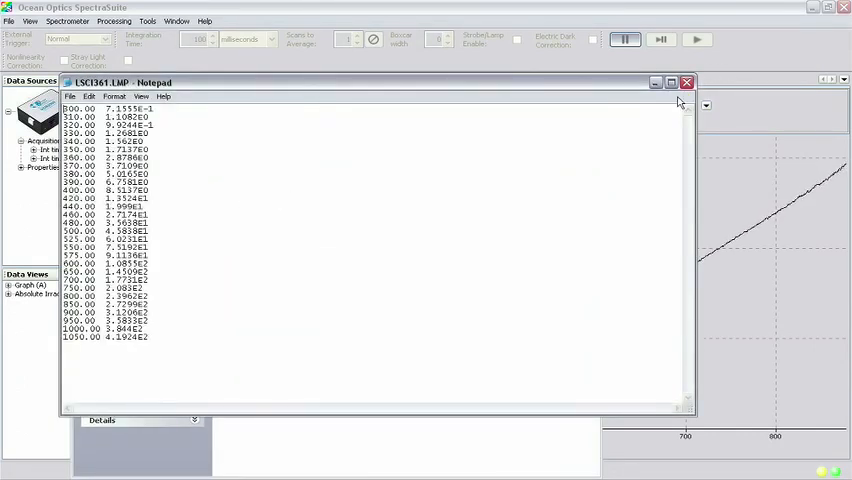